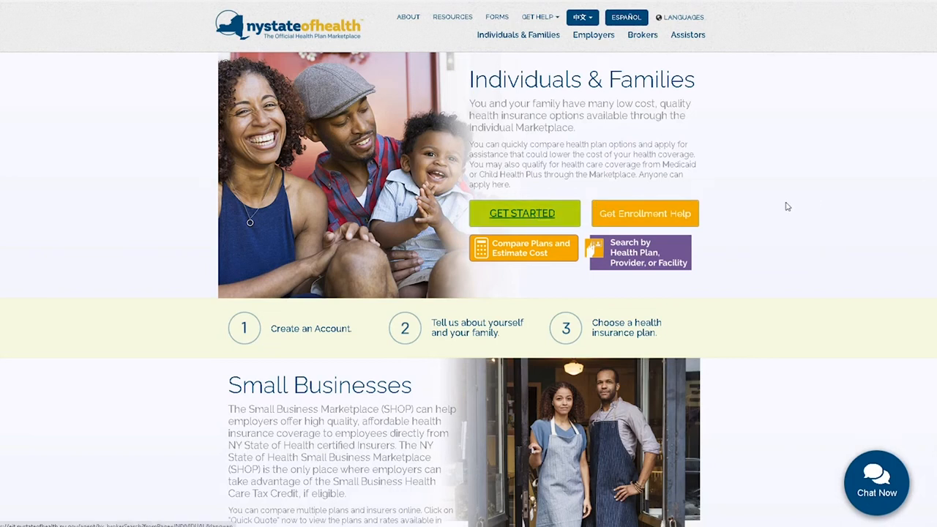
From Individuals & Families, go to the returning-user login on NY.GOV ID sign-in.
click(523, 213)
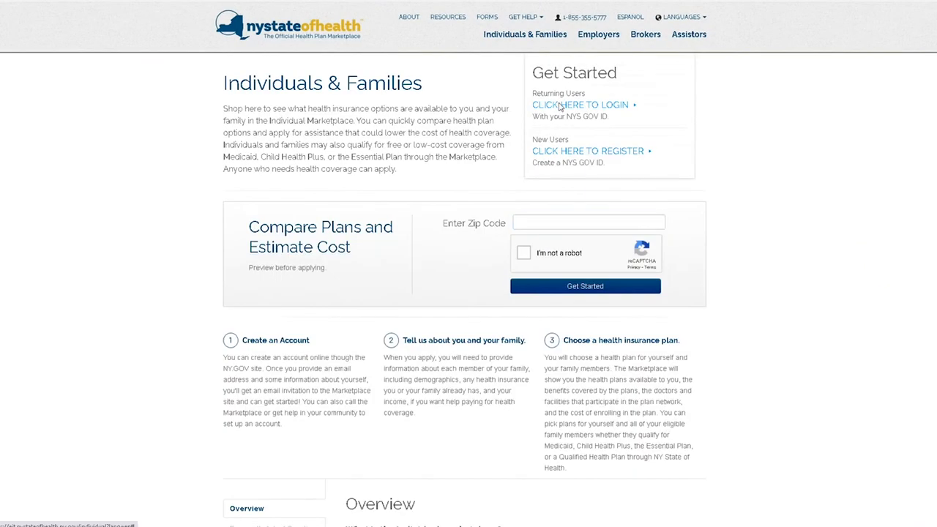
click(580, 105)
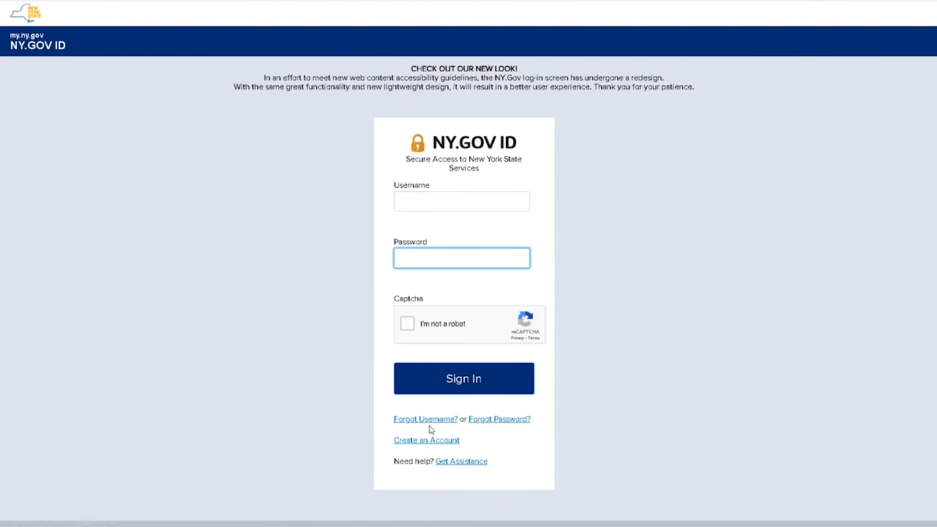
mouse_move(432, 426)
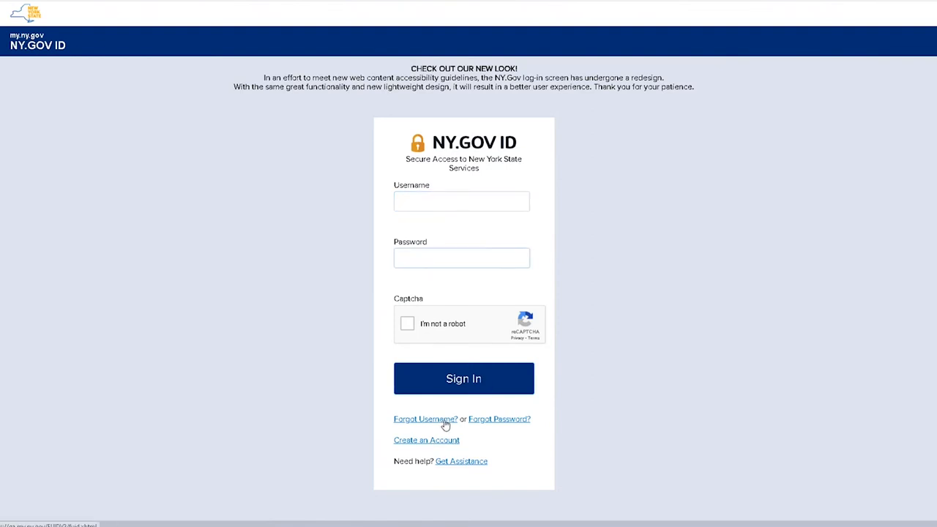
click(425, 419)
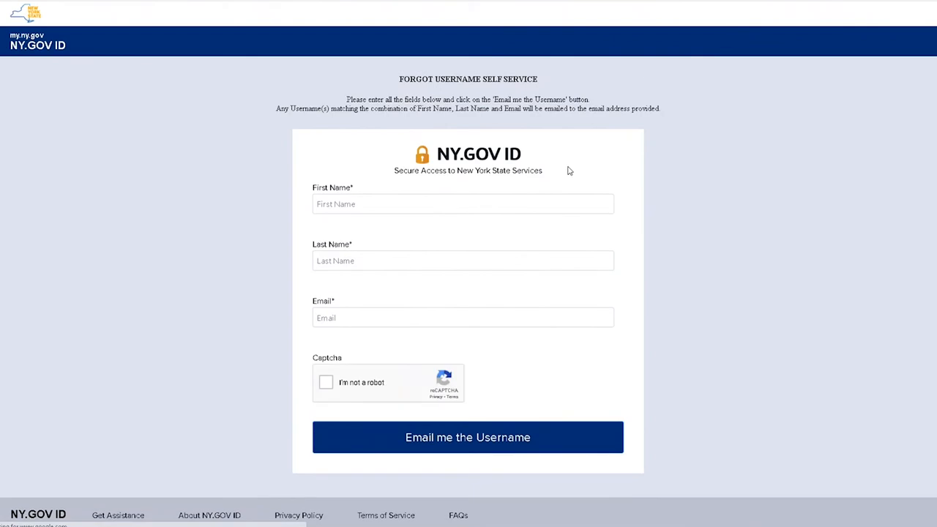
click(462, 317)
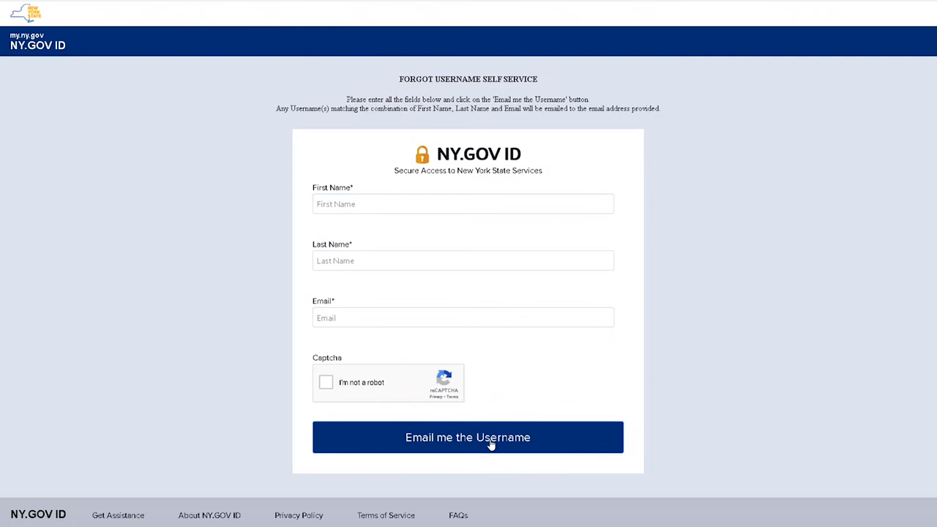
mouse_move(500, 445)
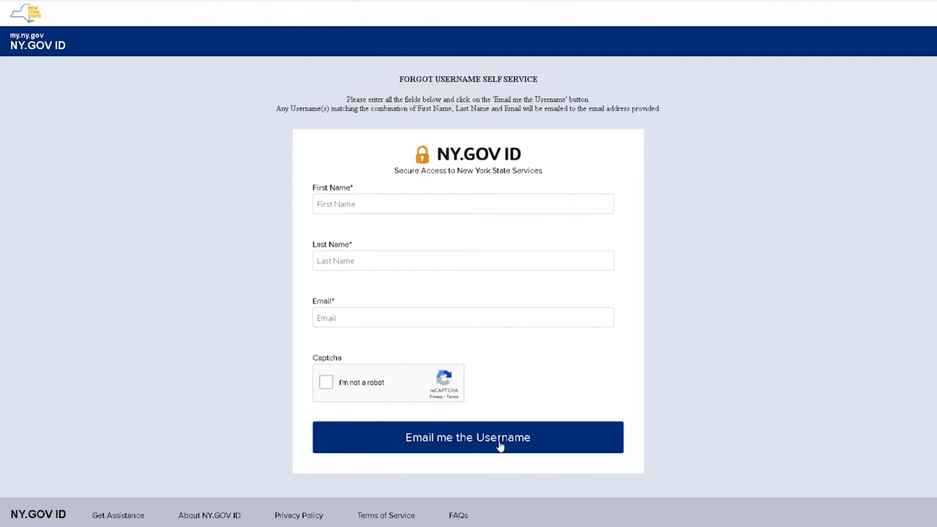
mouse_move(24, 60)
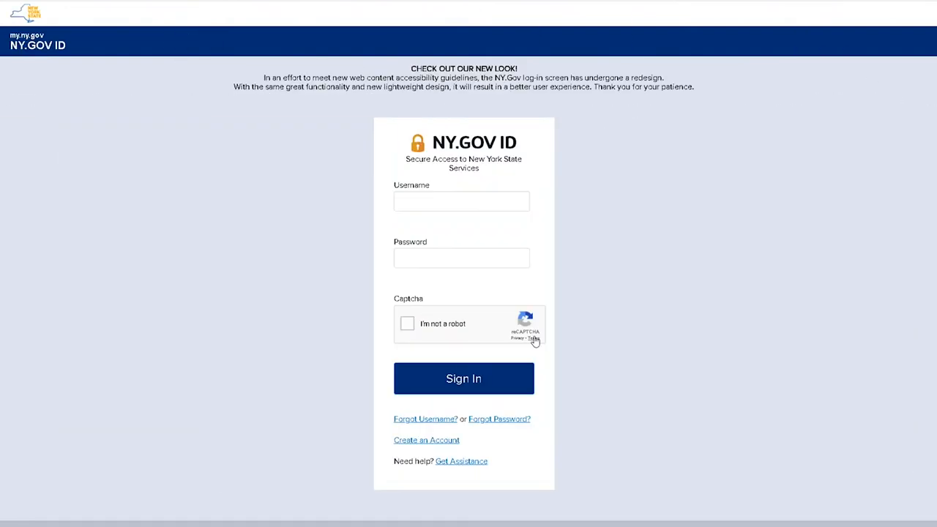
Request a password reset for username JaneDoe1234, passing the reCAPTCHA check.
click(498, 419)
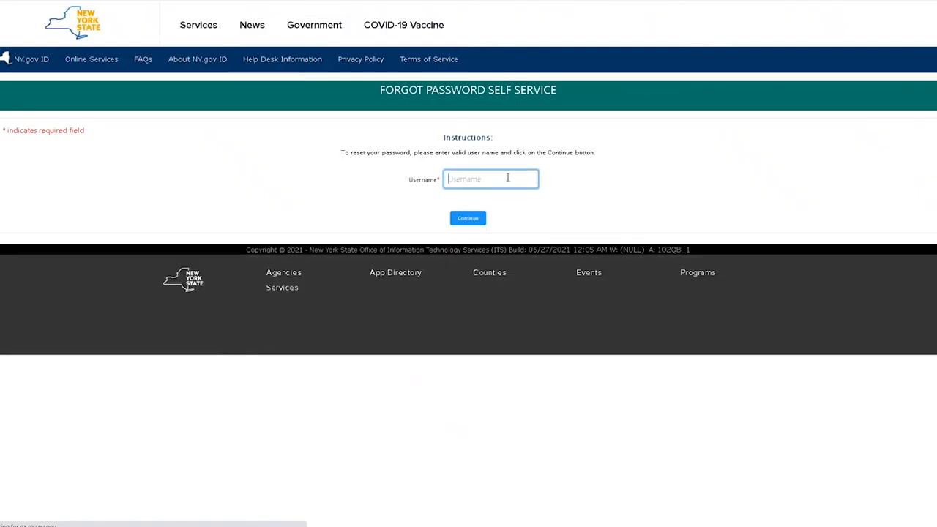
text(Jane)
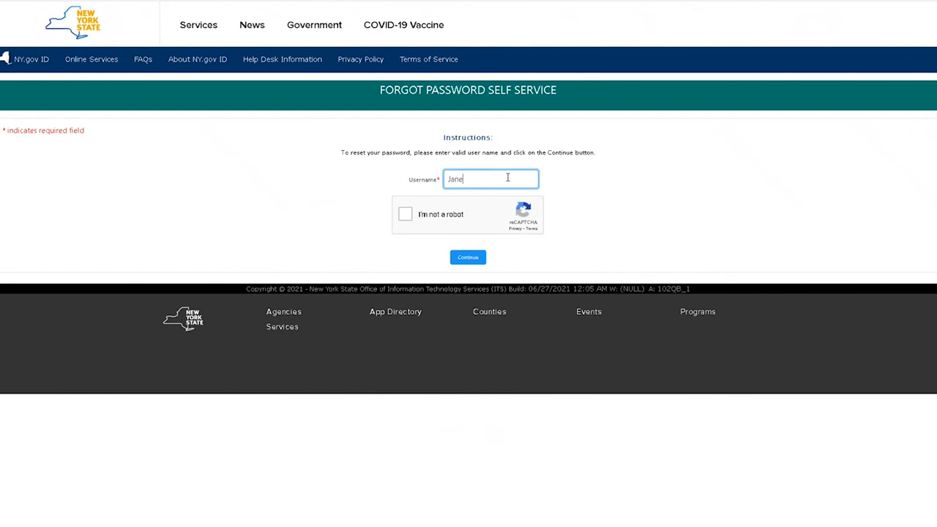
text(Doe1234)
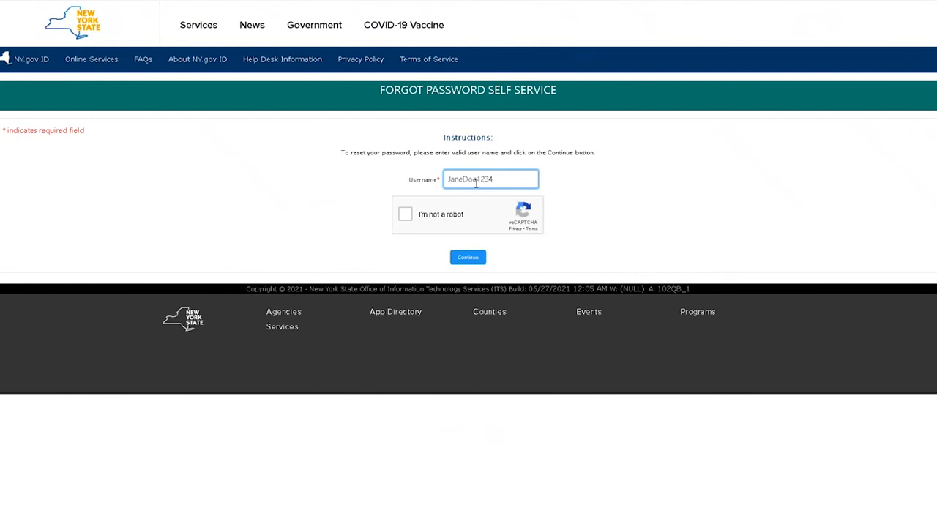
click(405, 214)
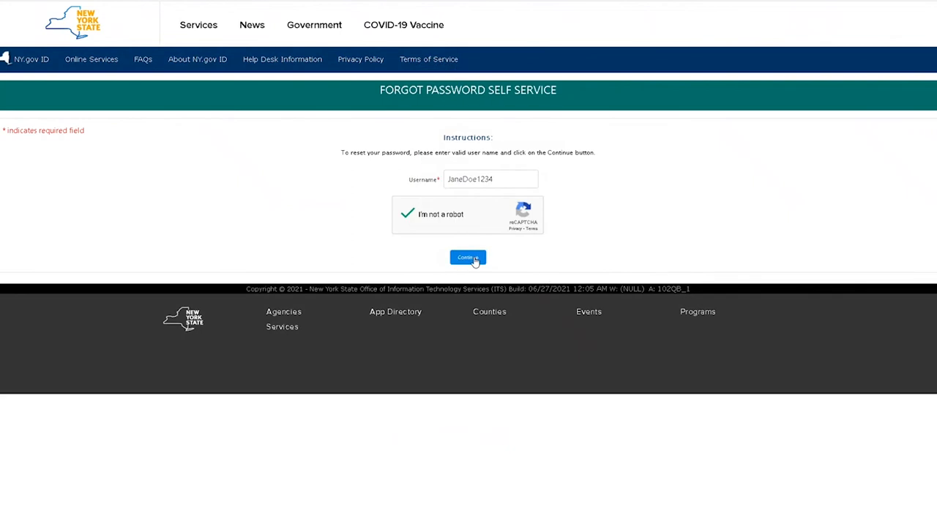
click(467, 257)
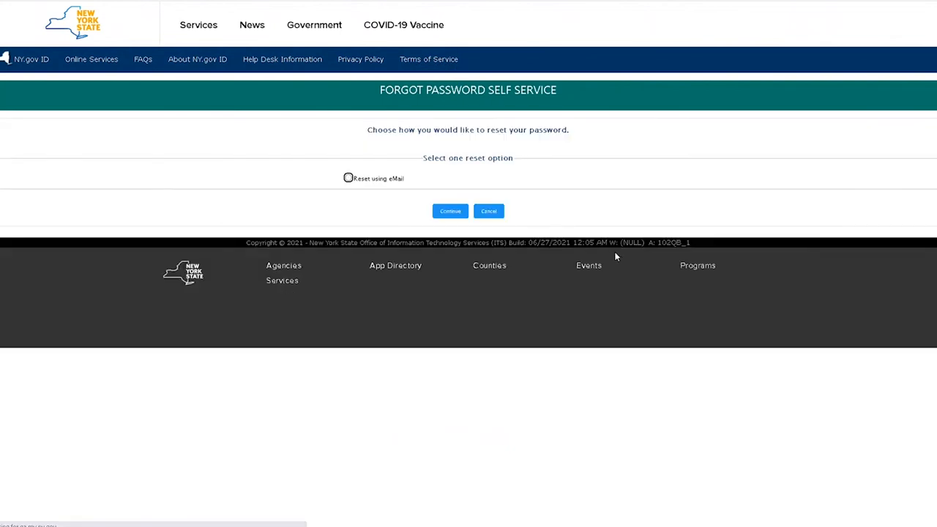
mouse_move(364, 180)
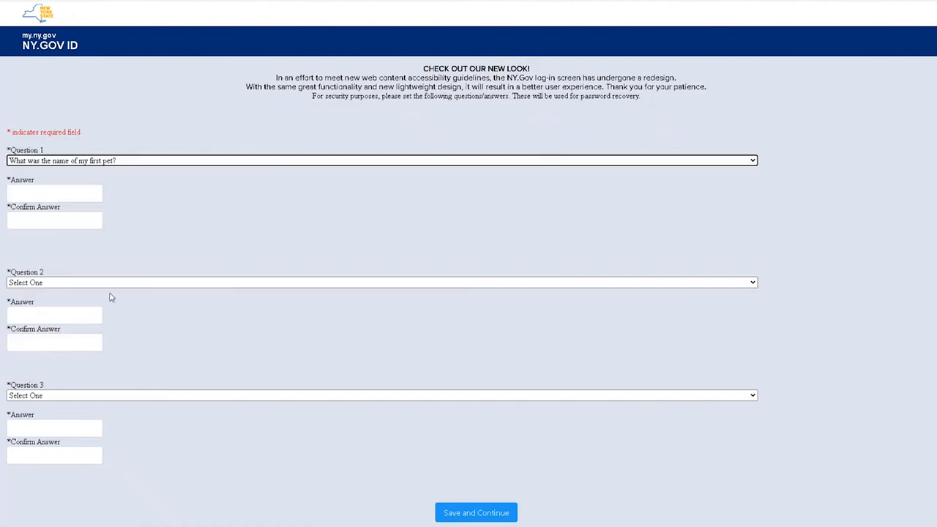
Choose the second security question and enter its answer.
click(380, 282)
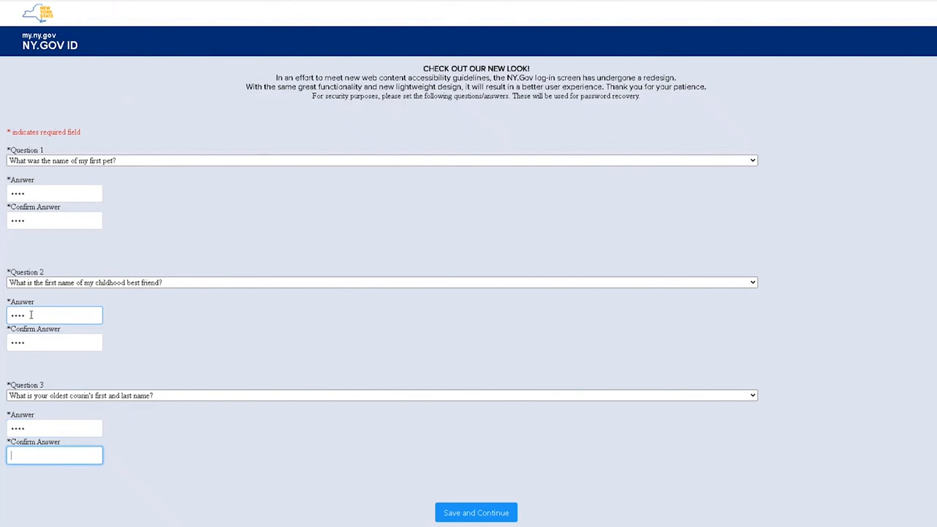
text(••••)
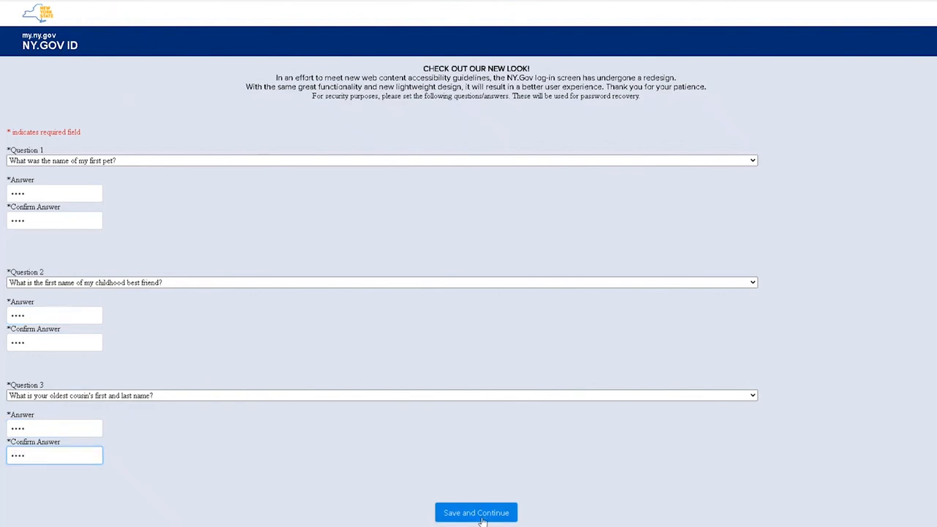